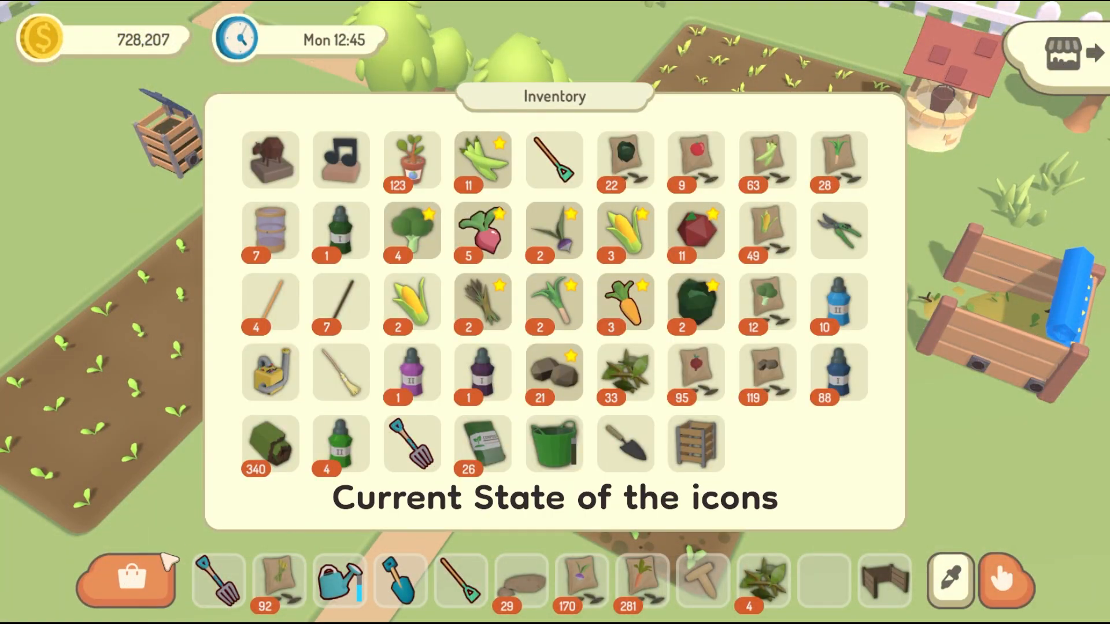
{"action": "mouse_move", "coordinate": [692, 312]}
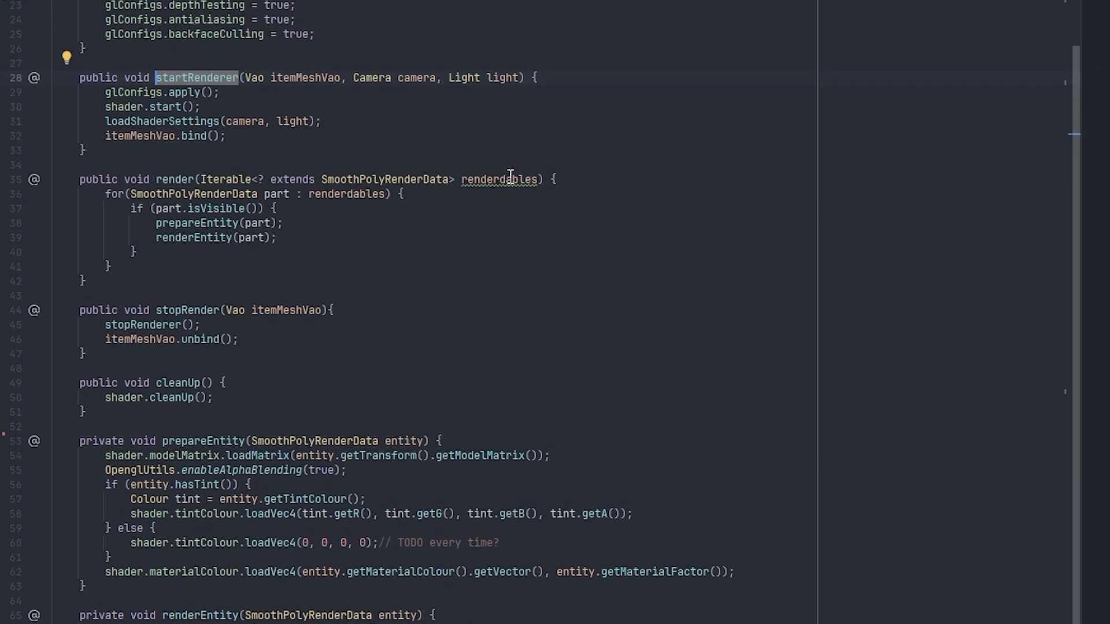
- Pass iconCreatorComponent.itemModel to iconRenderer.render and run Homegrown to see the spade upgrades
{"action": "scroll", "scroll_direction": "down", "scroll_amount": 3}
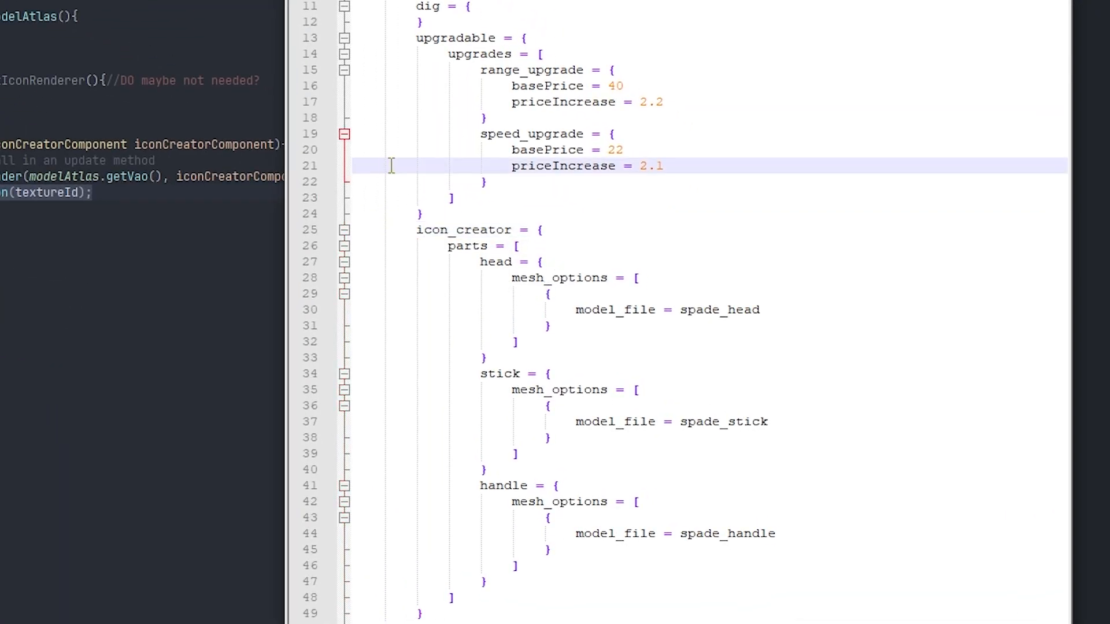
{"action": "left_click", "coordinate": [595, 421]}
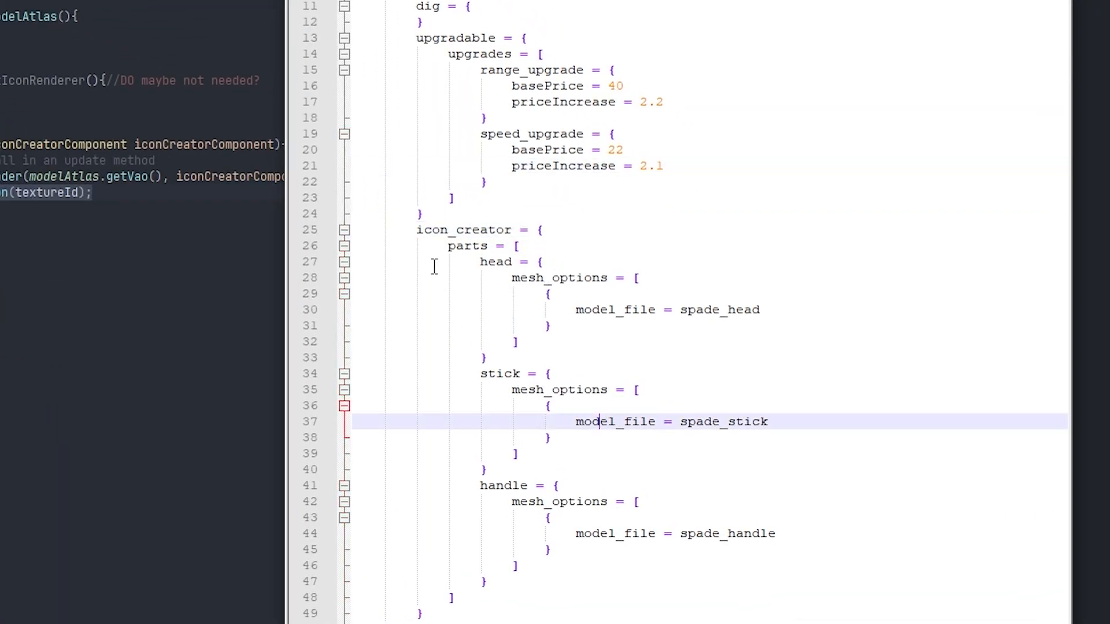
{"action": "double_click", "coordinate": [462, 229]}
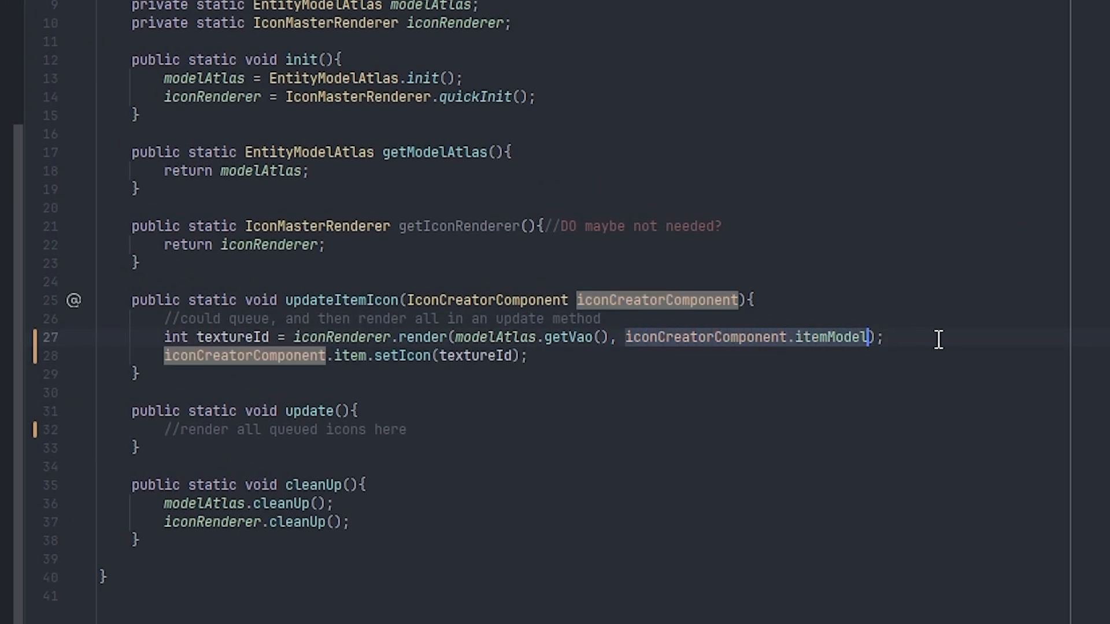
{"action": "left_click", "coordinate": [631, 338]}
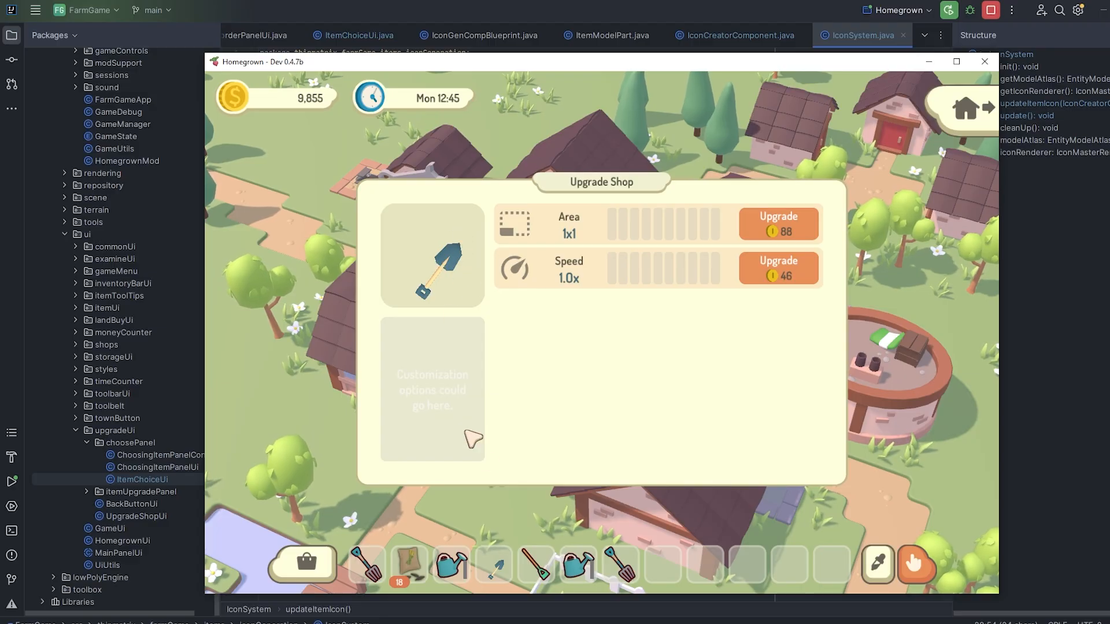
{"action": "mouse_move", "coordinate": [442, 309]}
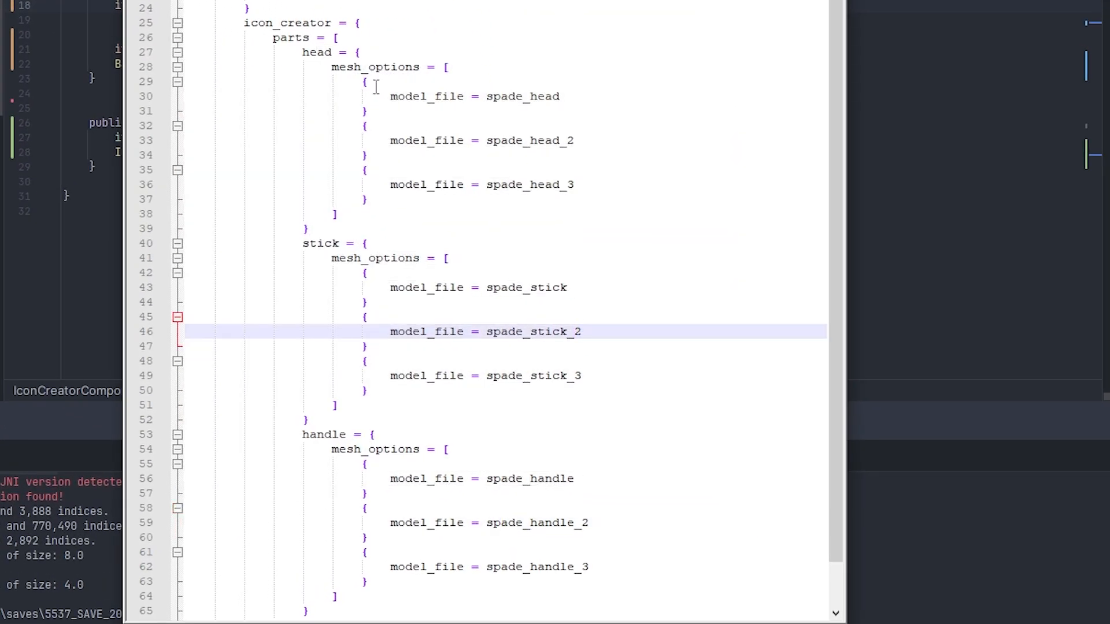
- Add spade_head_2/3, spade_stick_2/3 and spade_handle_2/3 entries under mesh_options
{"action": "left_click_drag", "start_coordinate": [365, 96], "coordinate": [365, 199]}
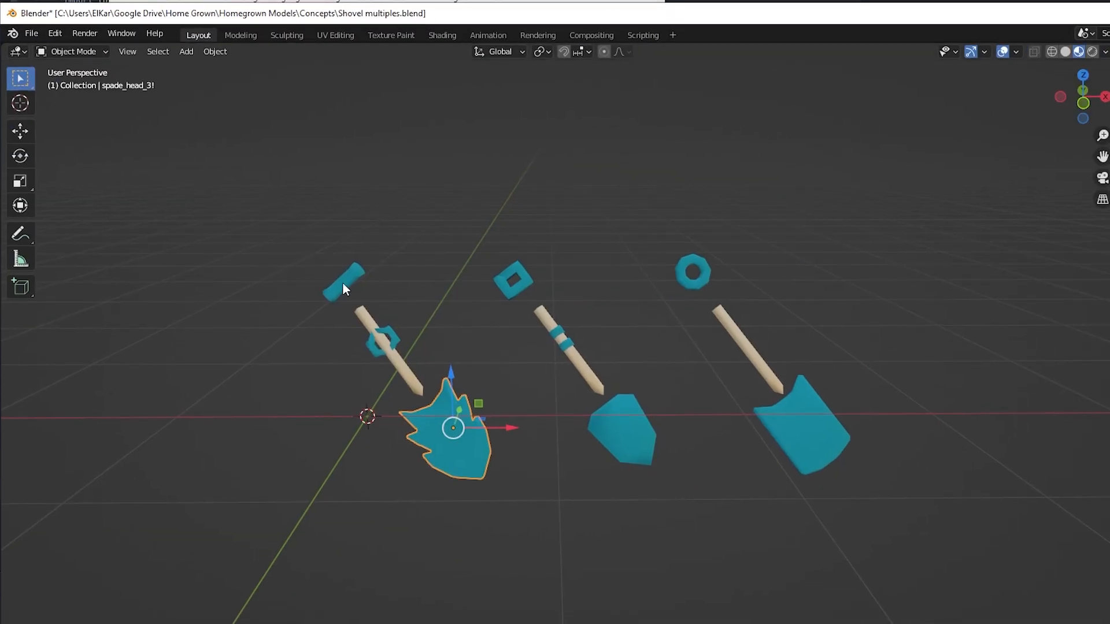
{"action": "left_click", "coordinate": [513, 286]}
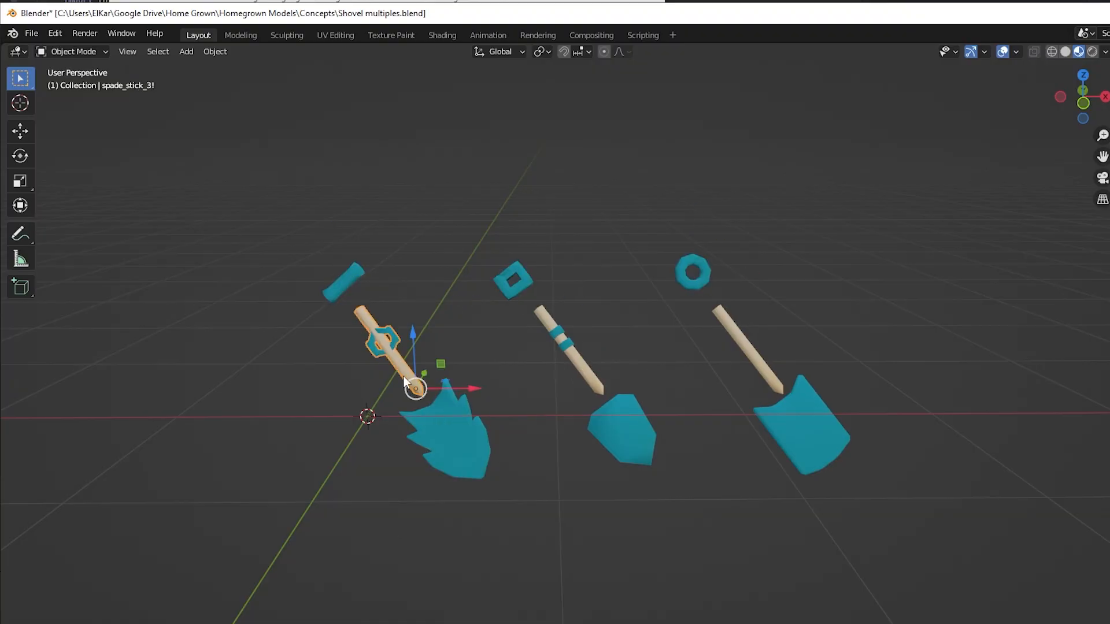
{"action": "left_click", "coordinate": [442, 442]}
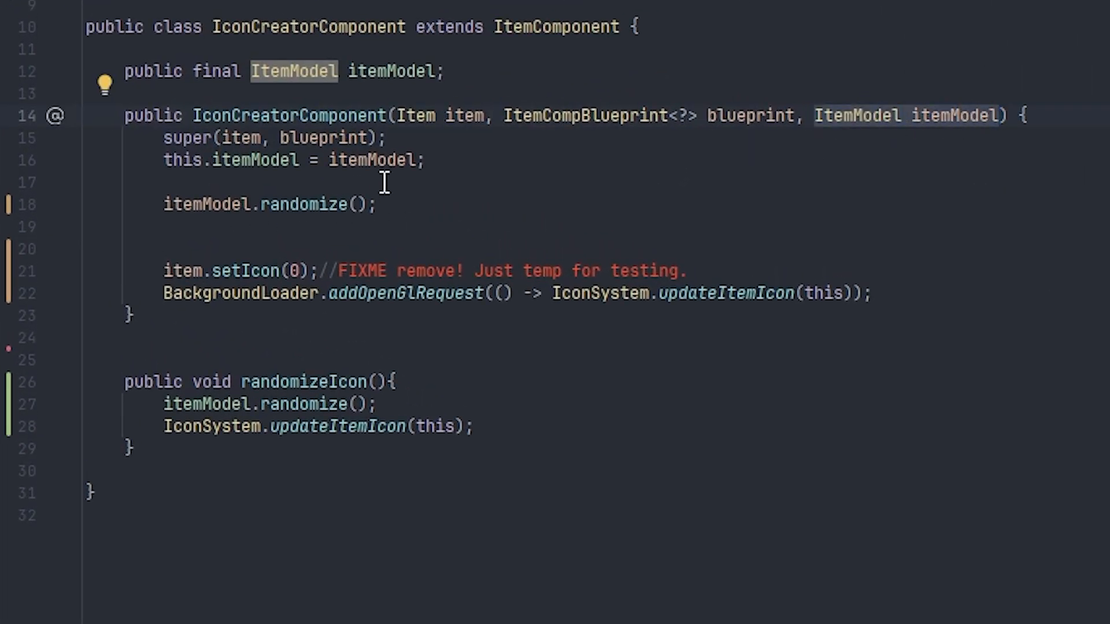
{"action": "type", "text": "itemModel.getPart("}
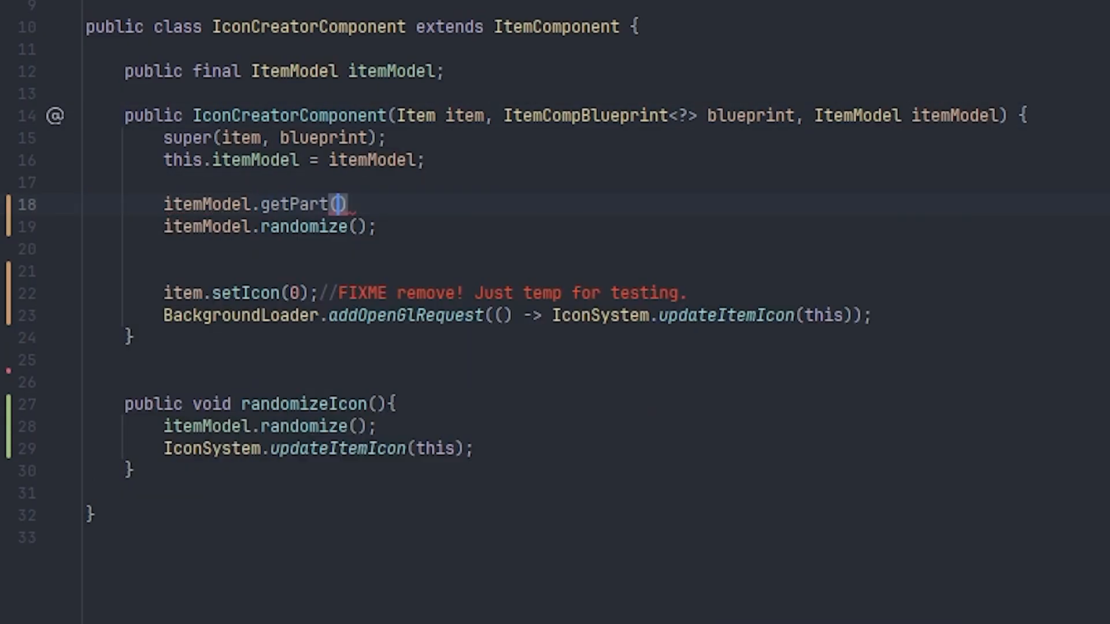
{"action": "type", "text": "\"handle\""}
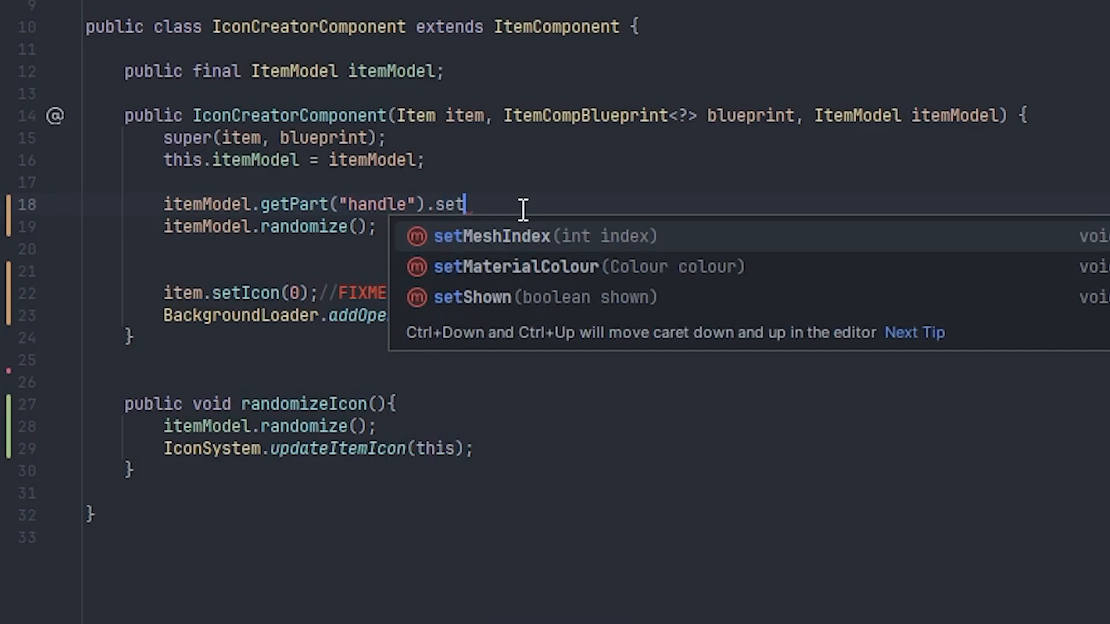
{"action": "mouse_move", "coordinate": [541, 254]}
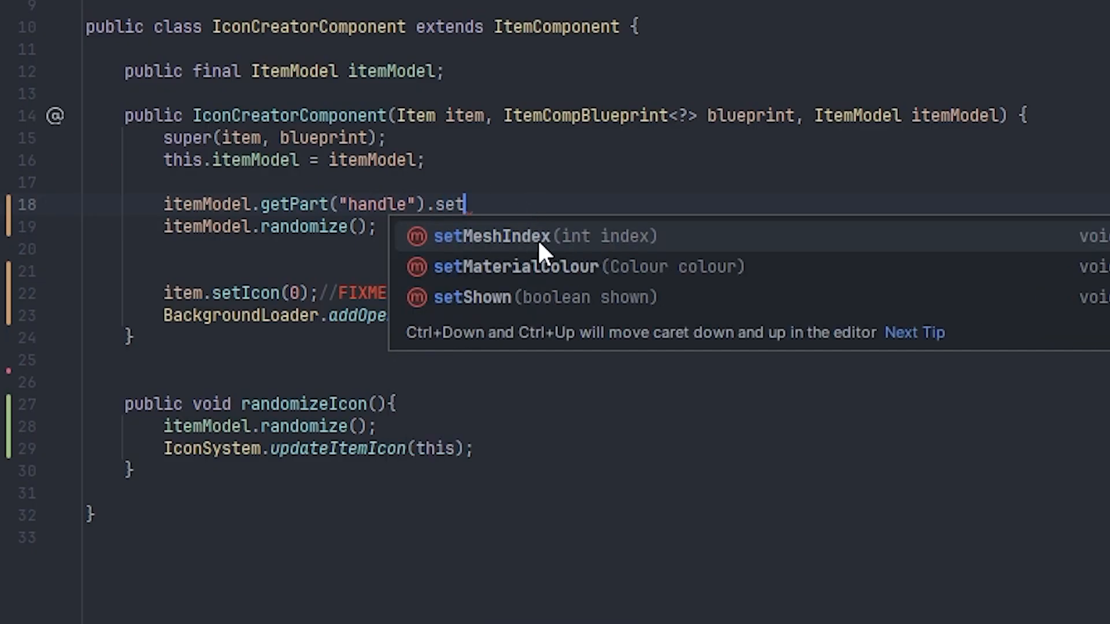
{"action": "mouse_move", "coordinate": [481, 202]}
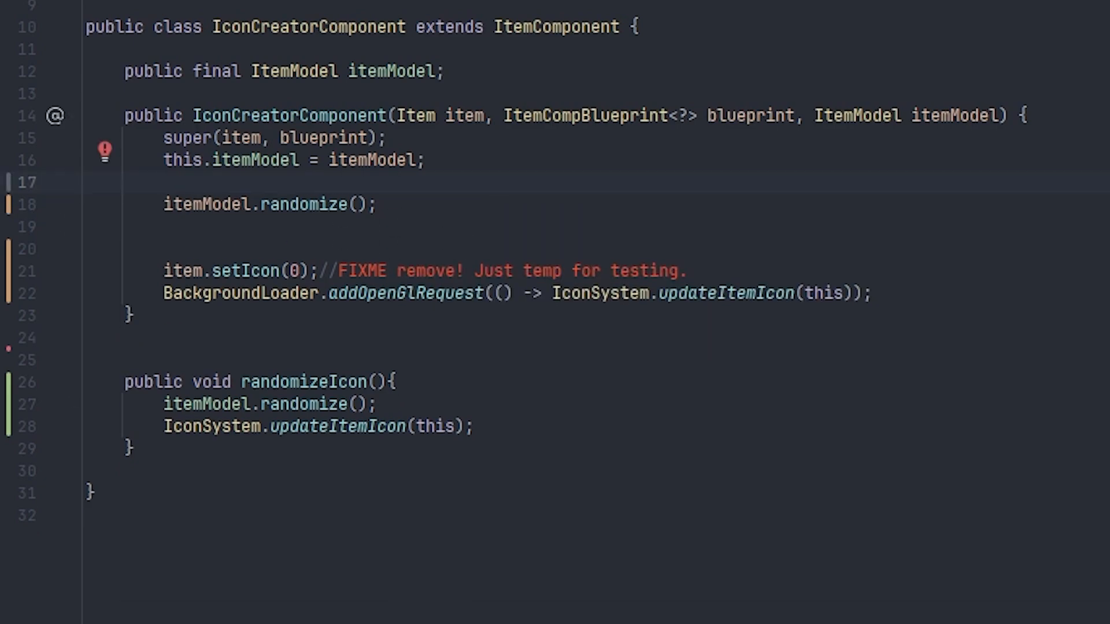
{"action": "mouse_move", "coordinate": [317, 206]}
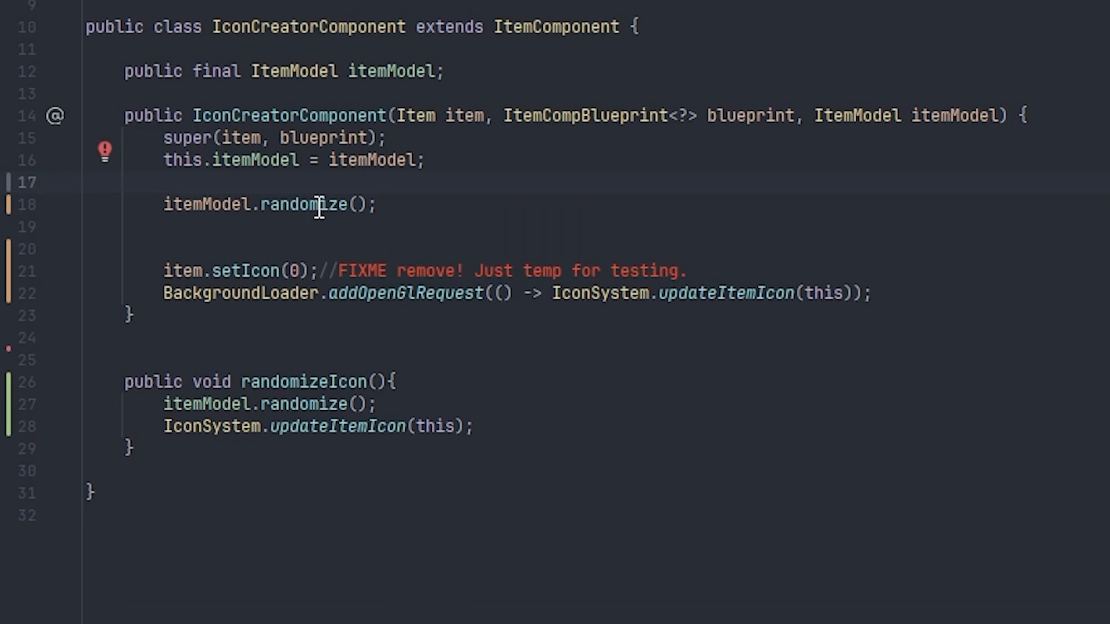